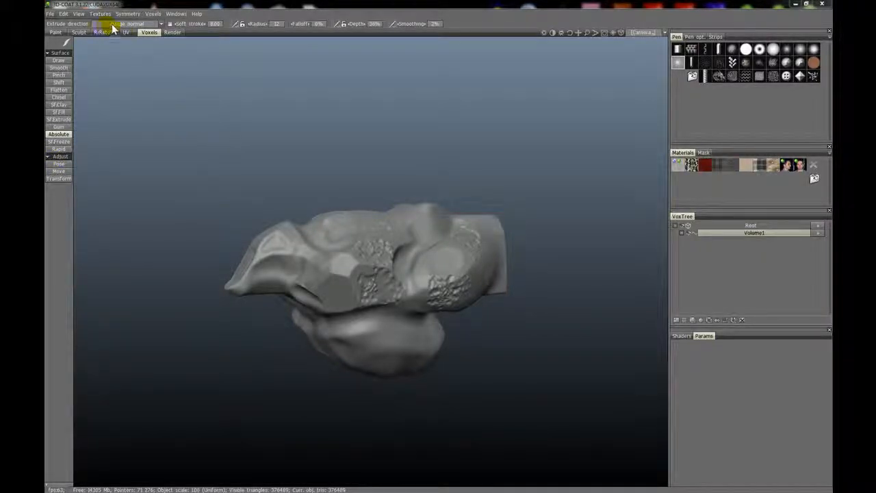
# Set the Absolute tool's extrude direction to Average normal
pyautogui.click(130, 24)
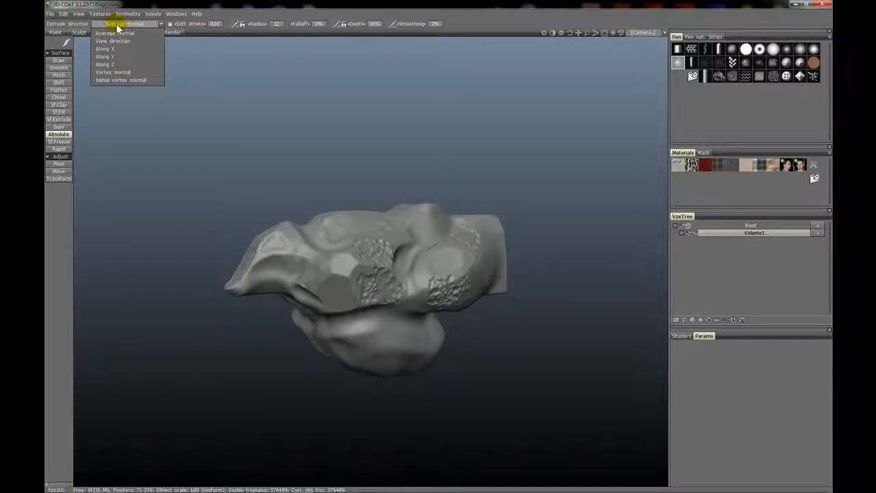
pyautogui.click(115, 33)
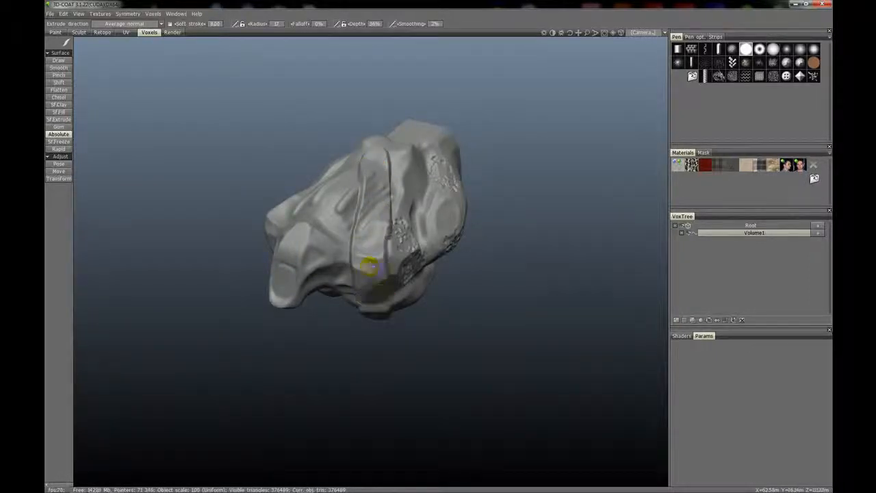
pyautogui.moveTo(367, 267); pyautogui.dragTo(418, 250)
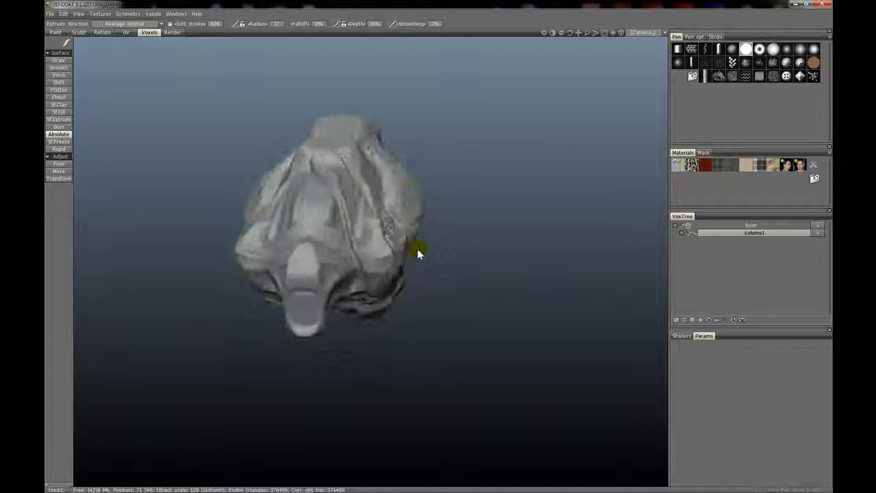
pyautogui.moveTo(418, 253); pyautogui.dragTo(363, 236)
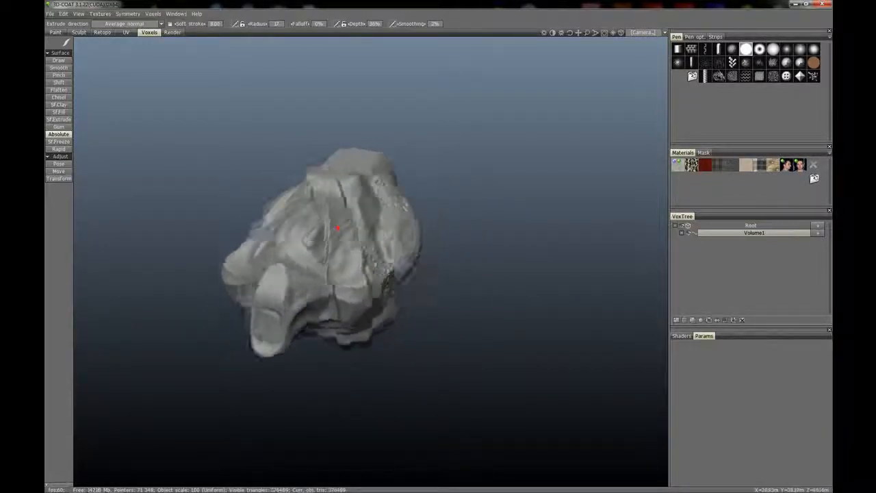
pyautogui.moveTo(336, 226); pyautogui.dragTo(342, 239)
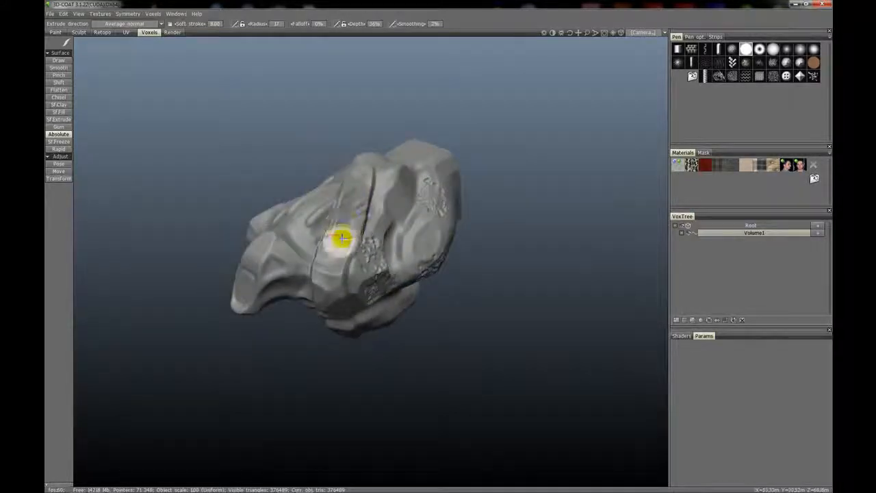
pyautogui.moveTo(343, 236); pyautogui.dragTo(411, 215)
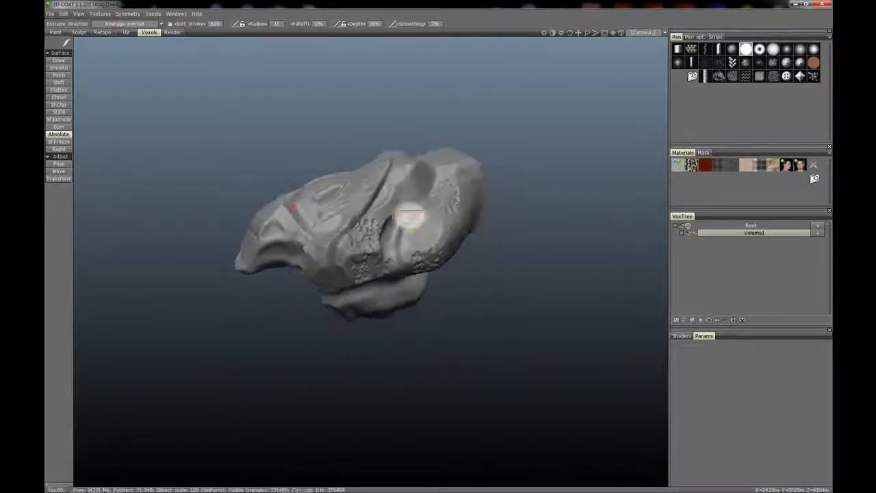